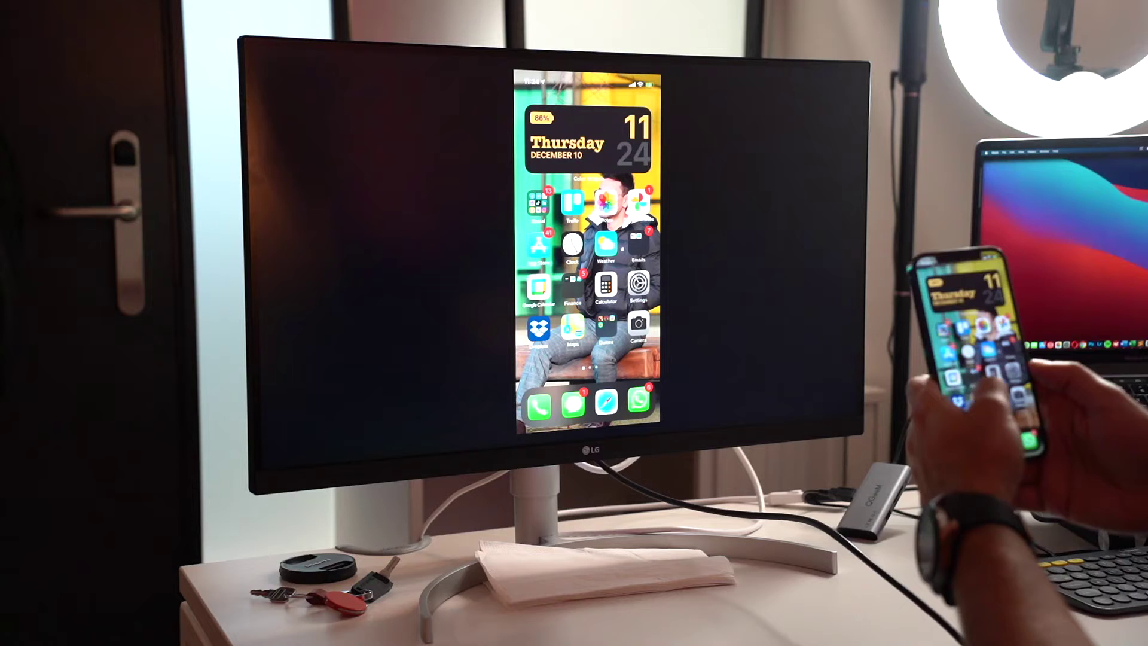
# Launch YouTube and decline the Premium free trial with SKIP TRIAL to reach the Home feed
pyautogui.hscroll(-3)
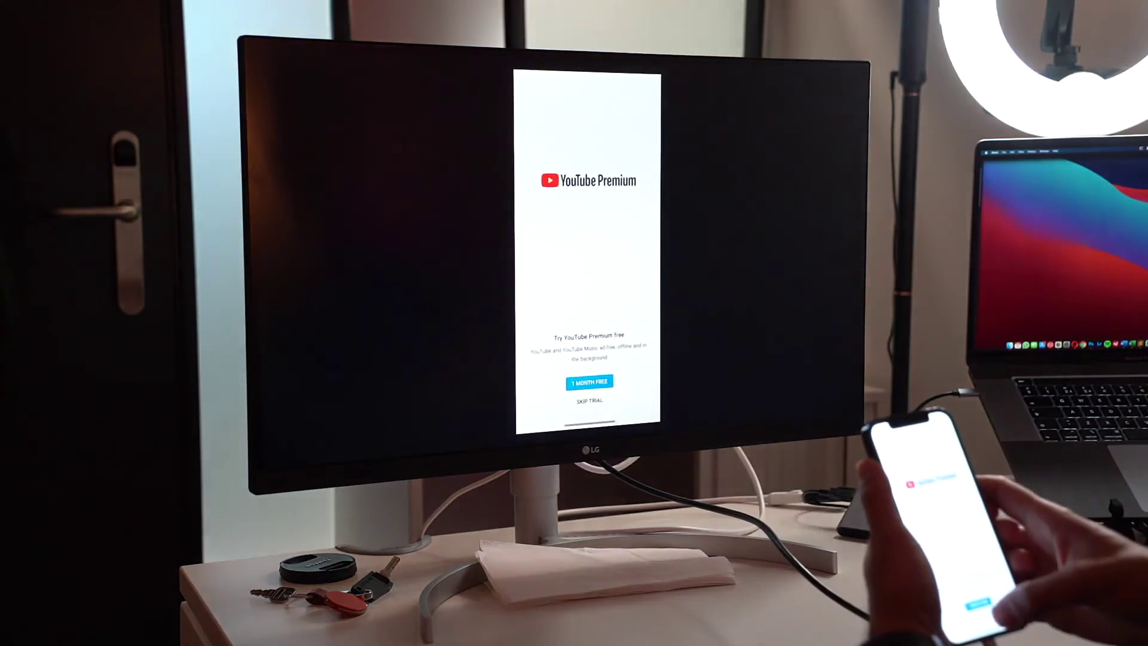
pyautogui.click(590, 402)
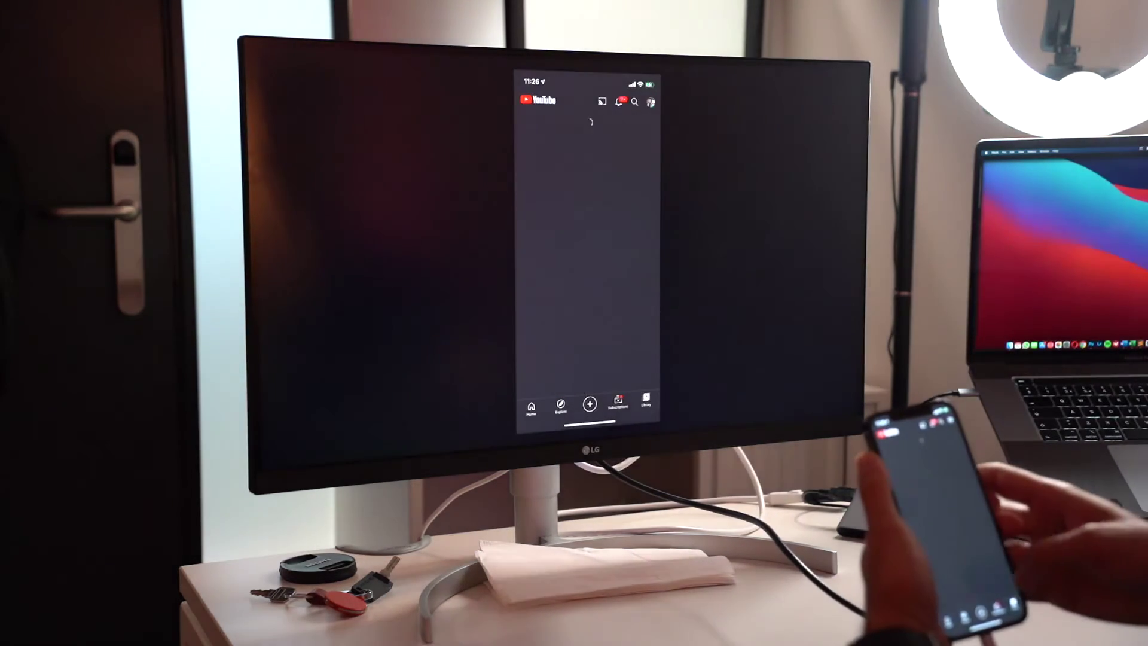